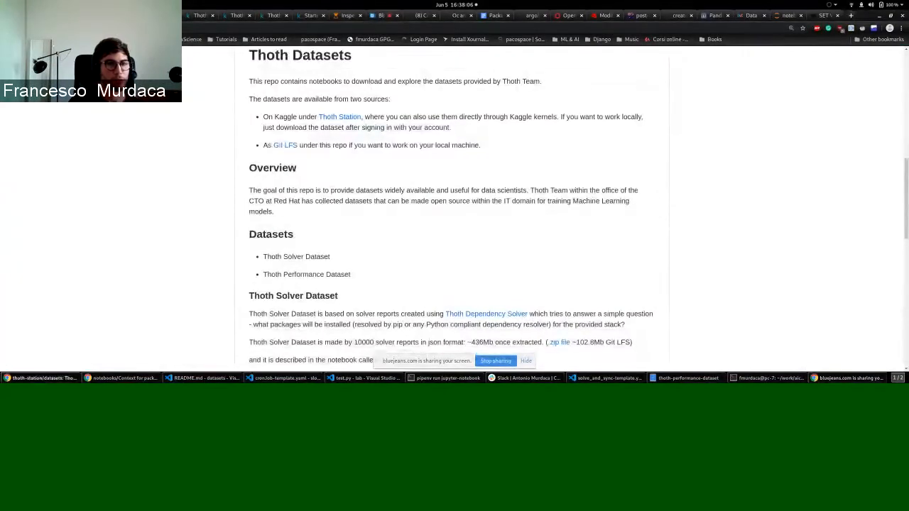
pyautogui.moveTo(153, 192)
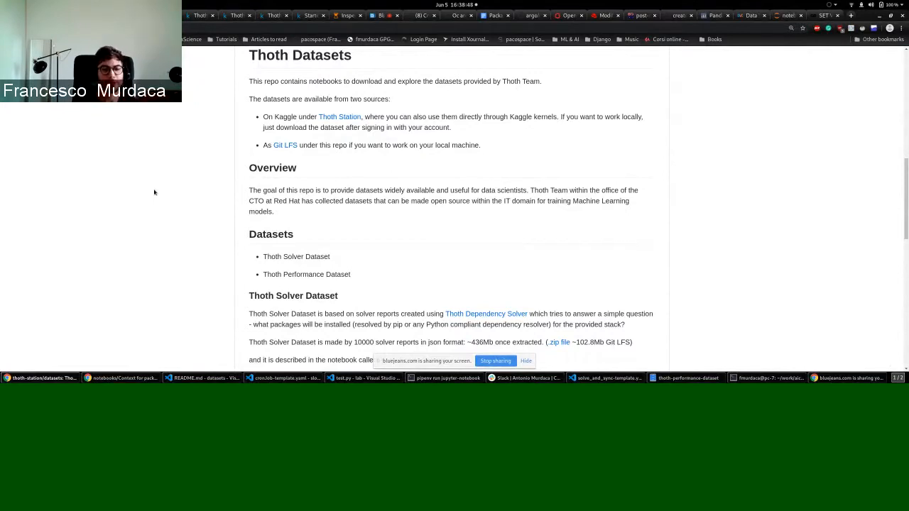
# Scroll through the thoth-station/datasets repository page to review its contents.
pyautogui.scroll(-3)
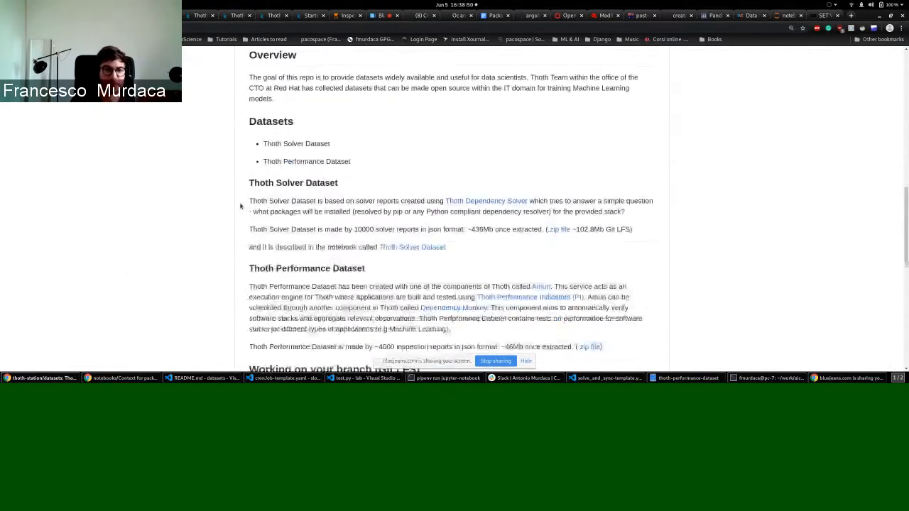
pyautogui.scroll(3)
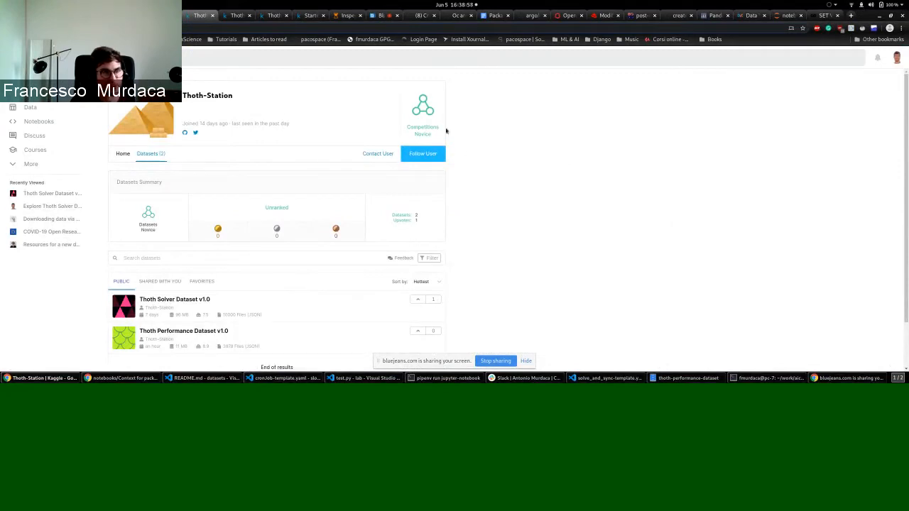
pyautogui.moveTo(355, 275)
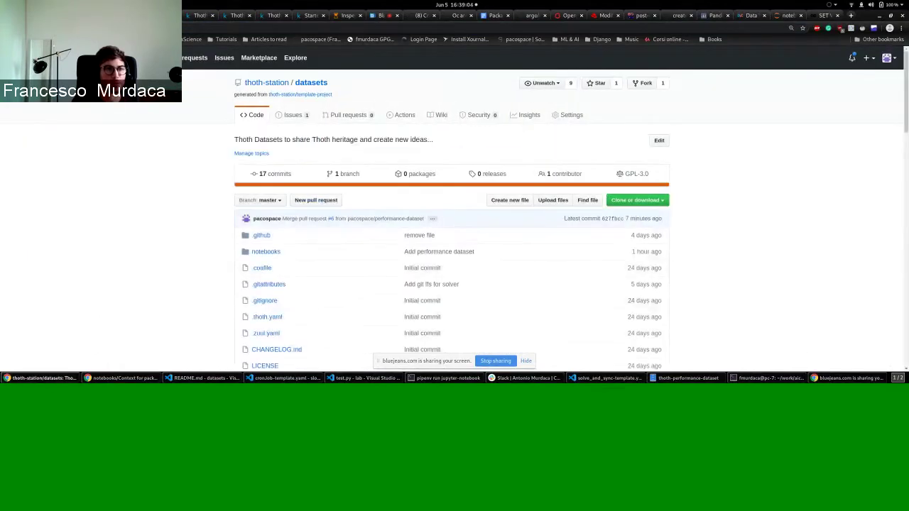
pyautogui.scroll(-3)
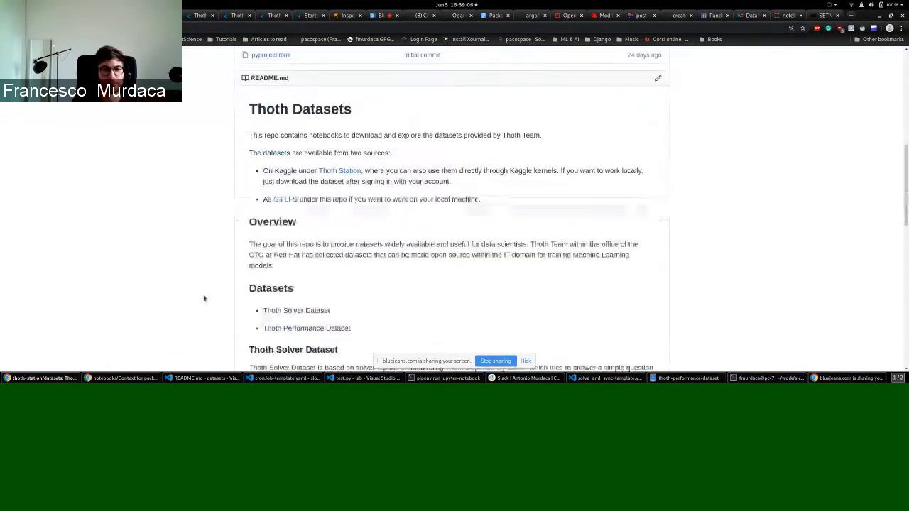
pyautogui.scroll(-3)
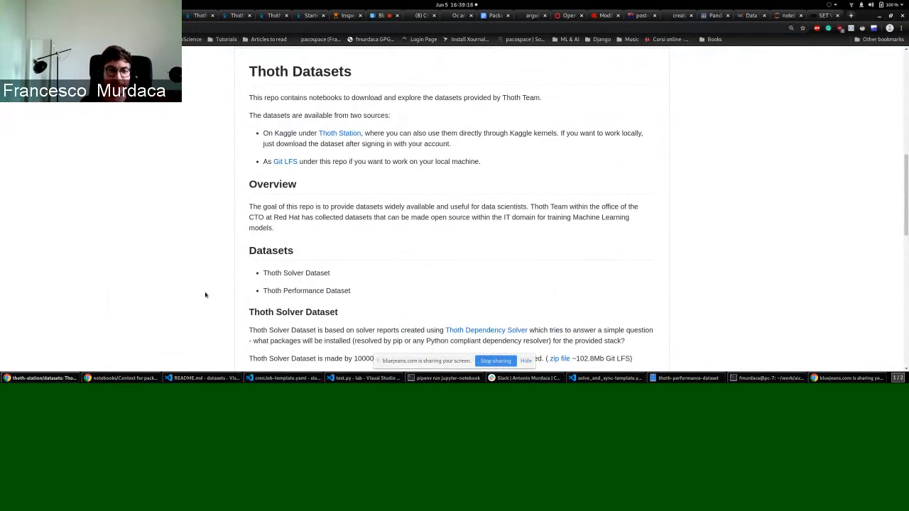
pyautogui.scroll(-3)
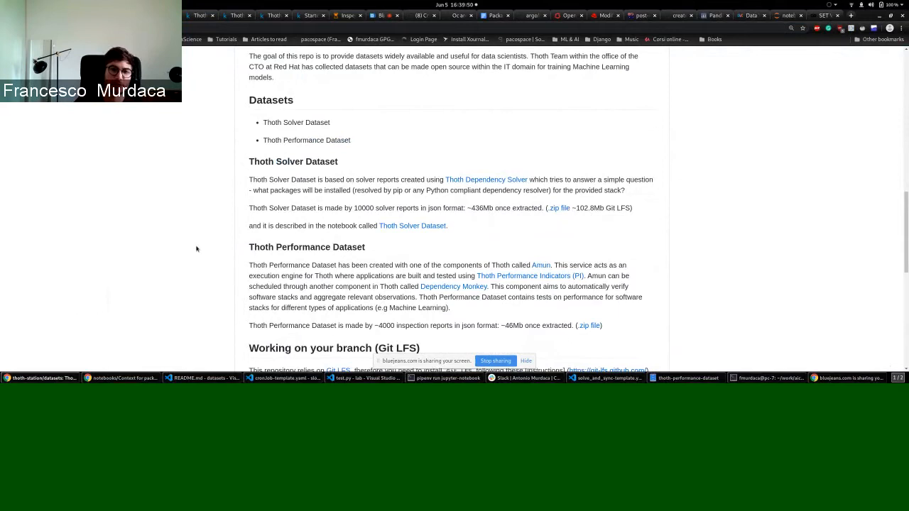
pyautogui.scroll(-3)
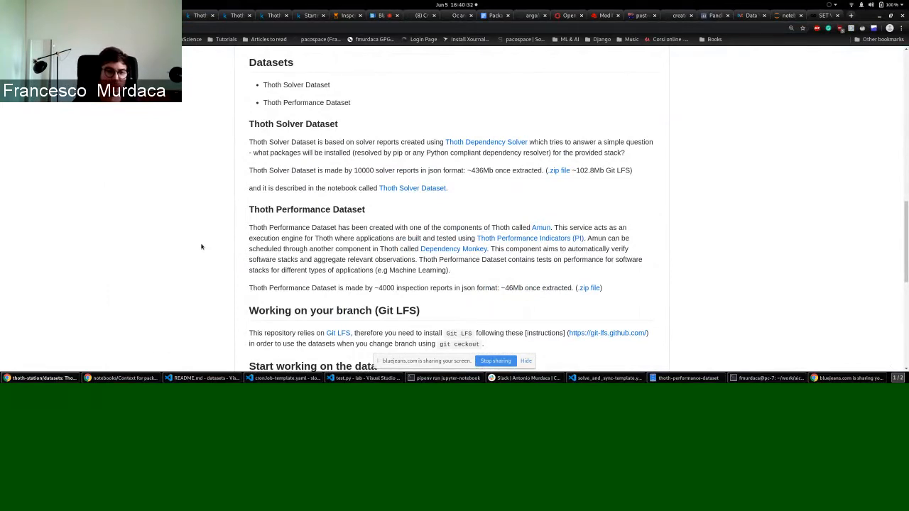
pyautogui.scroll(-3)
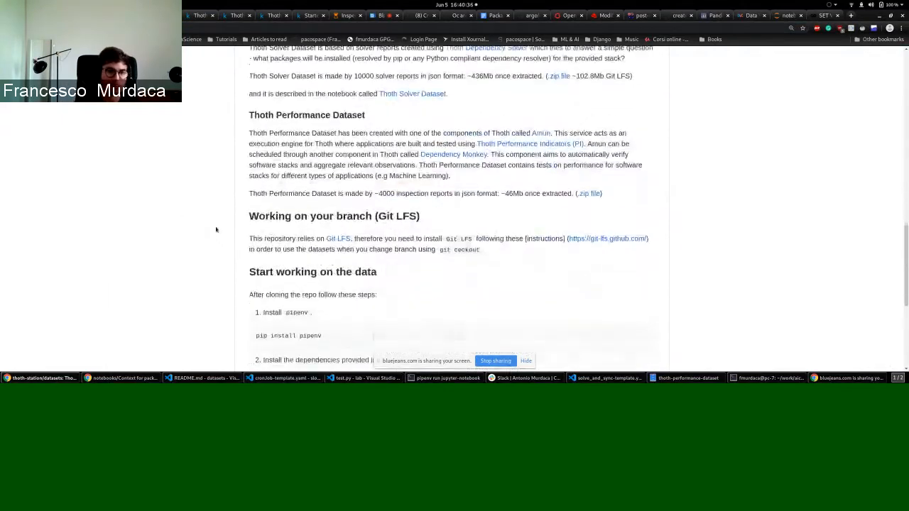
pyautogui.scroll(-3)
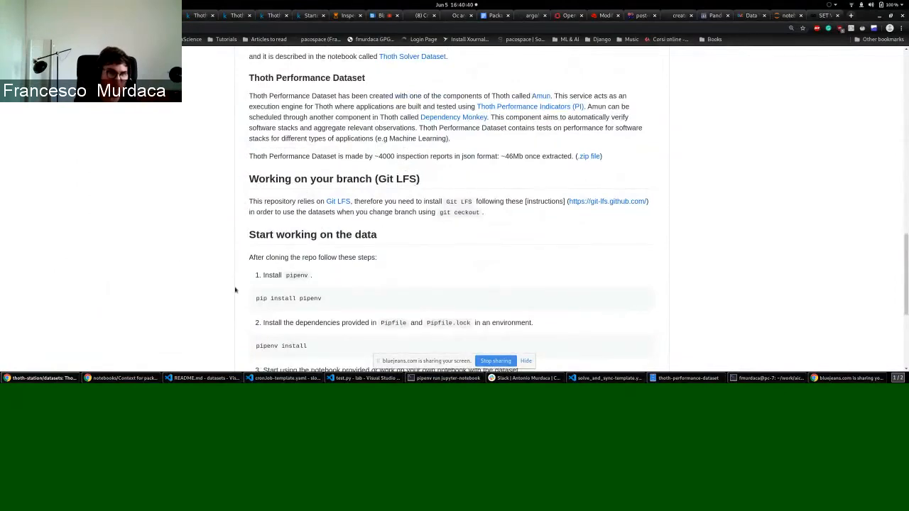
pyautogui.scroll(3)
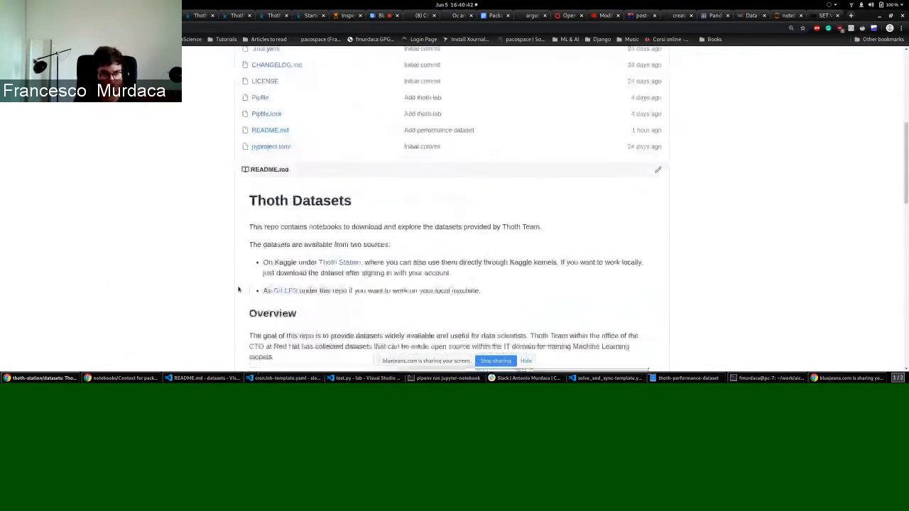
pyautogui.scroll(3)
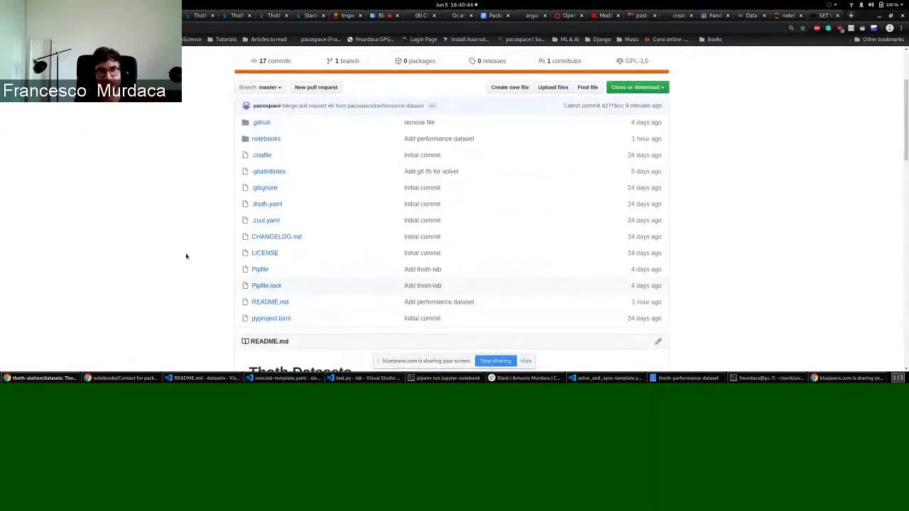
pyautogui.scroll(3)
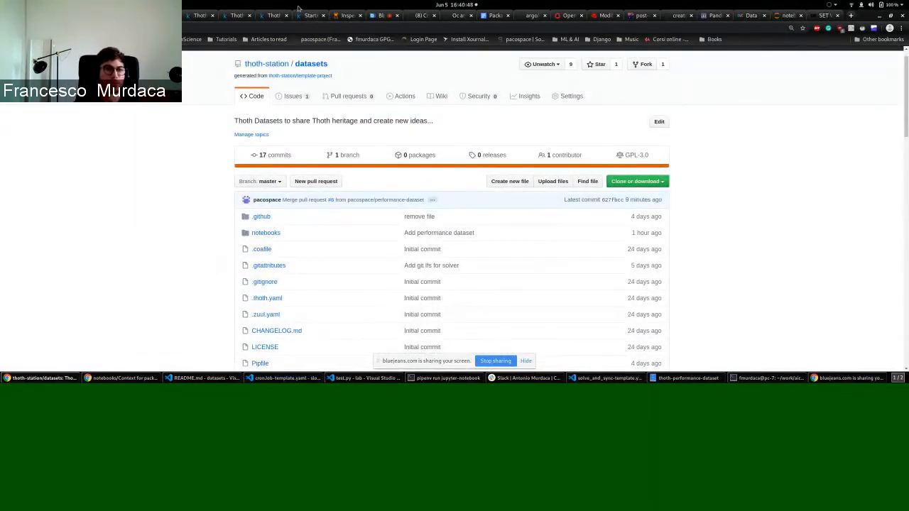
pyautogui.moveTo(267, 233)
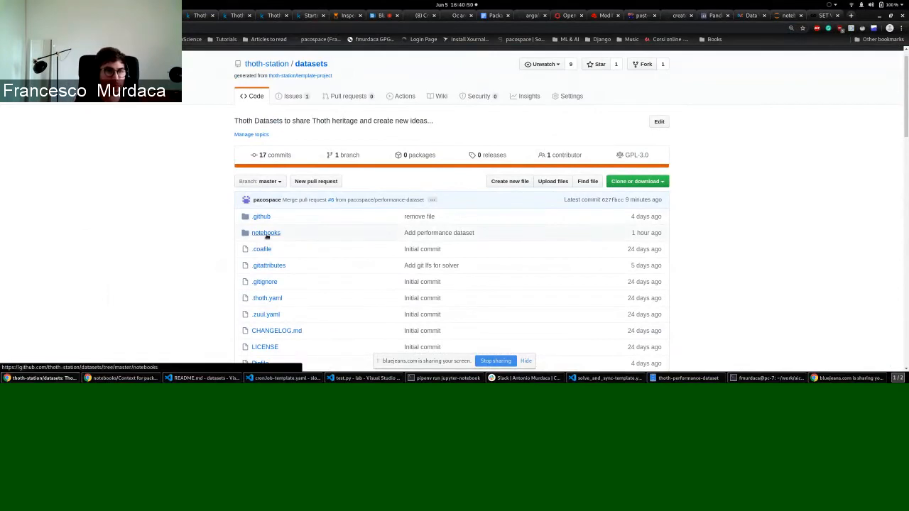
# Browse notebooks/thoth-solver-dataset, view its zip and ThothSolverDataset.ipynb, then go to the Kaggle dataset page.
pyautogui.click(266, 233)
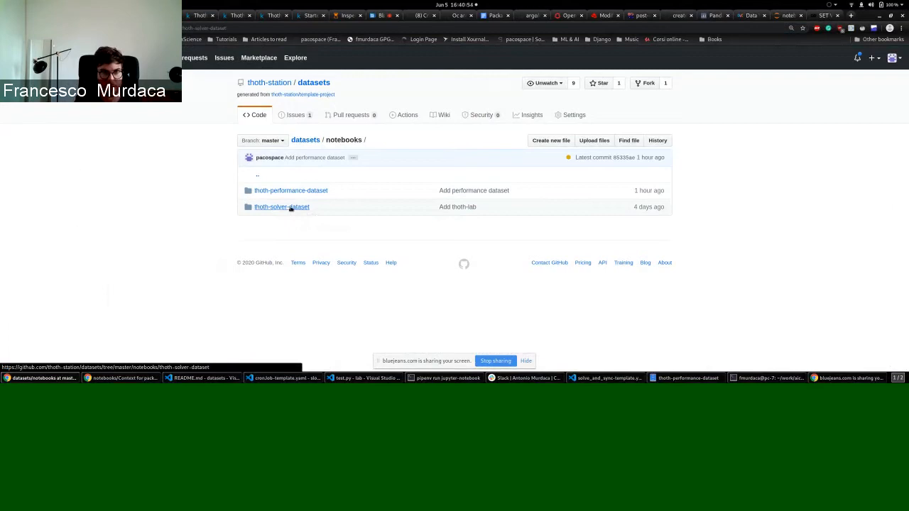
pyautogui.click(281, 208)
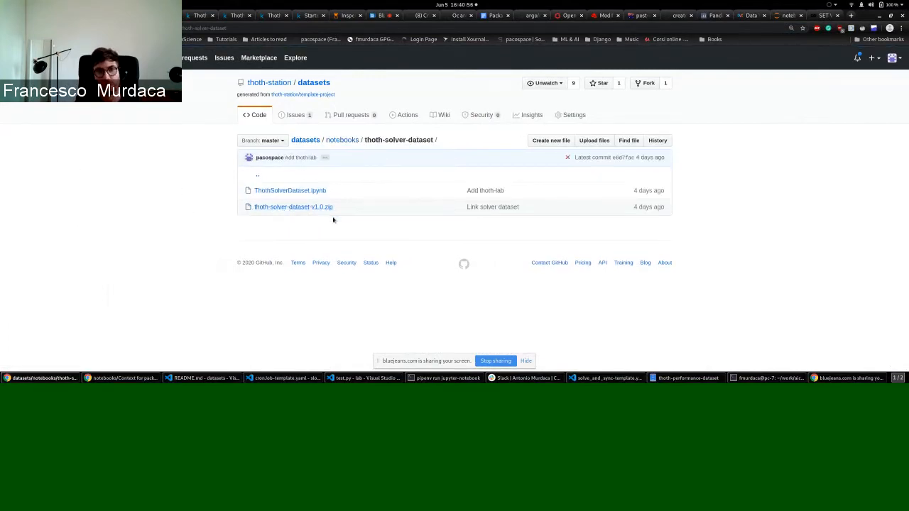
pyautogui.click(292, 208)
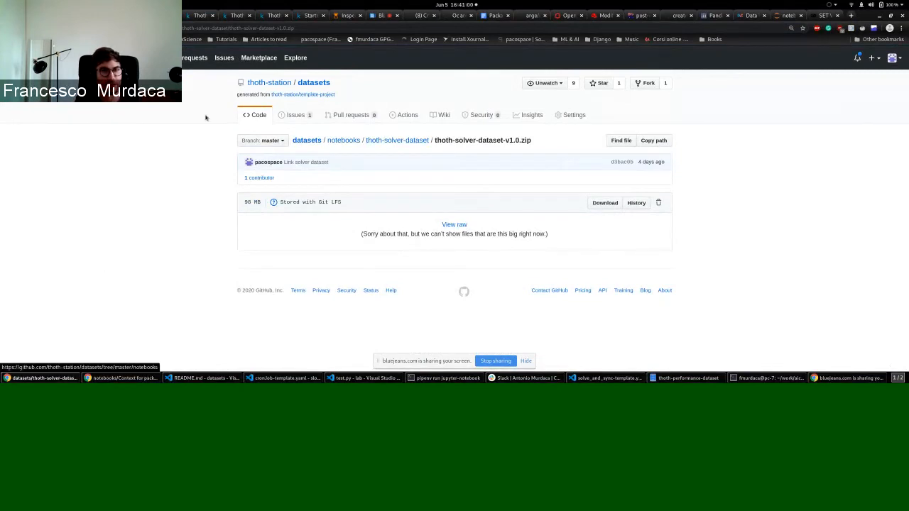
pyautogui.click(396, 140)
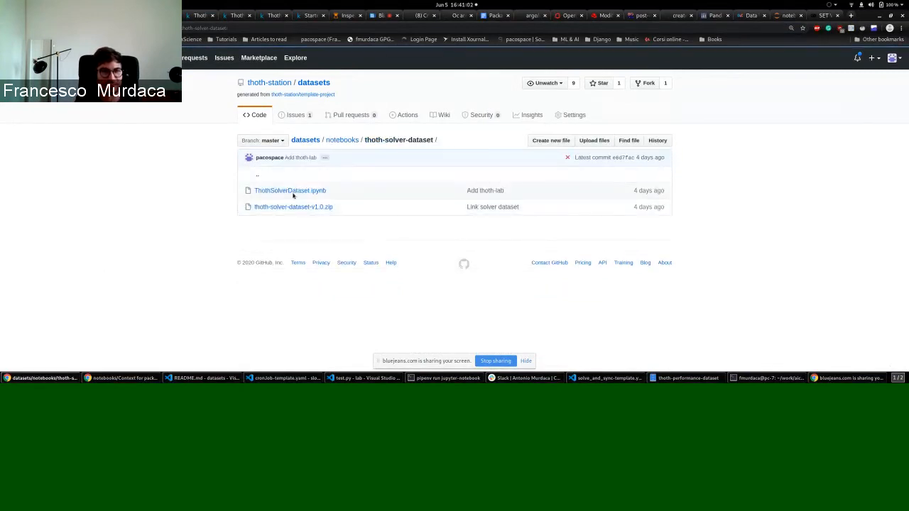
pyautogui.click(290, 190)
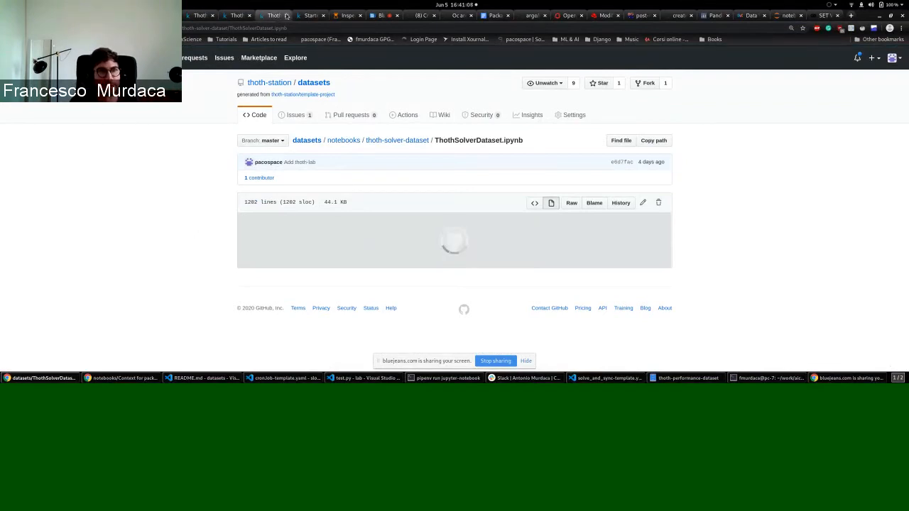
pyautogui.click(272, 14)
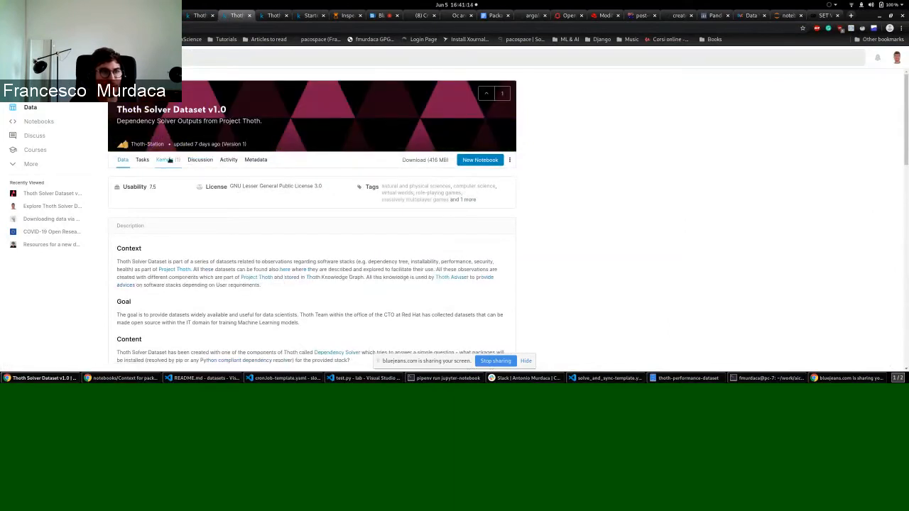
# From the dataset's Notebooks list, bring up the Explore Thoth Solver Dataset notebook on Kaggle.
pyautogui.click(164, 159)
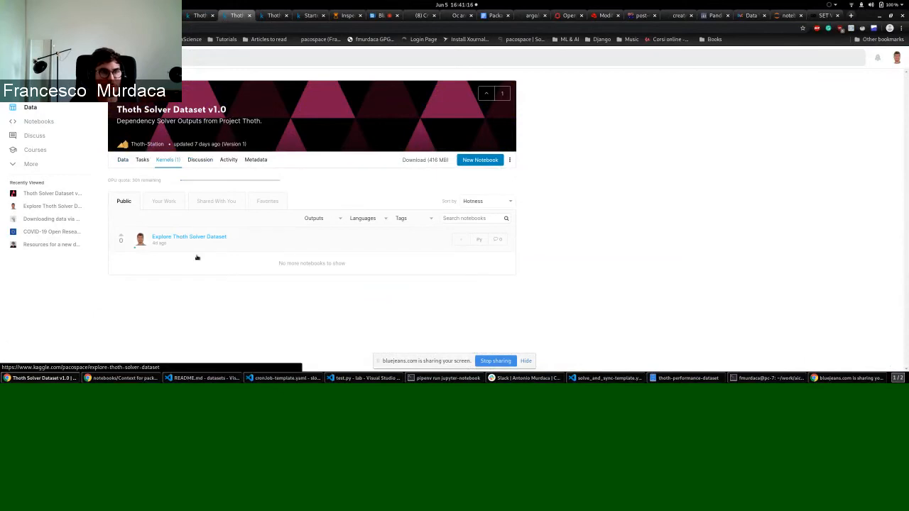
pyautogui.click(235, 14)
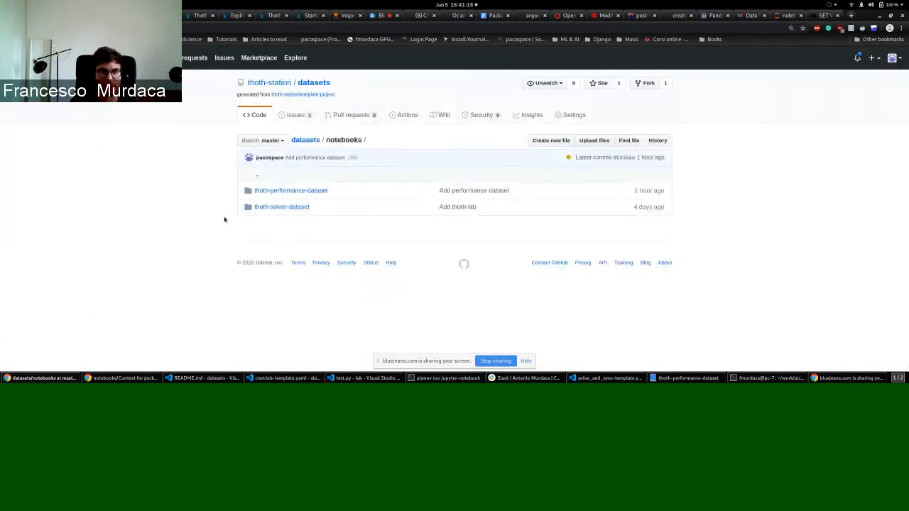
pyautogui.click(281, 207)
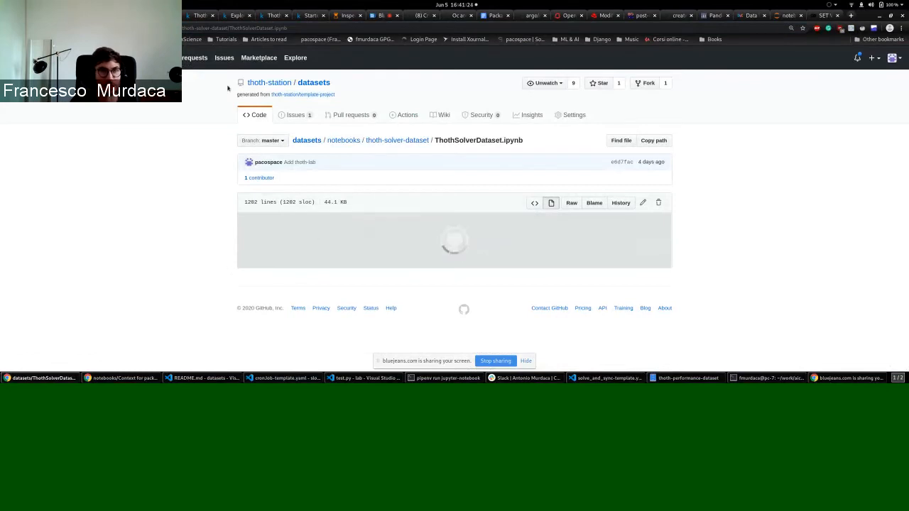
pyautogui.click(239, 14)
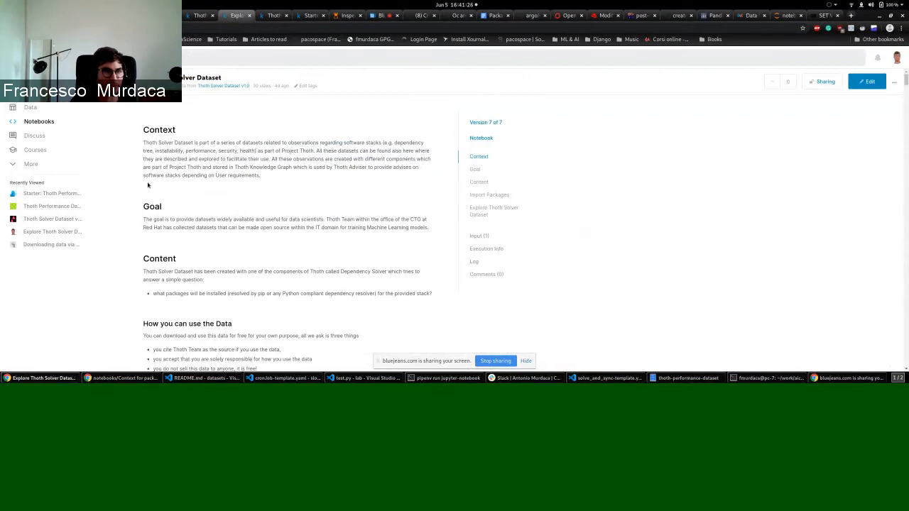
pyautogui.scroll(-3)
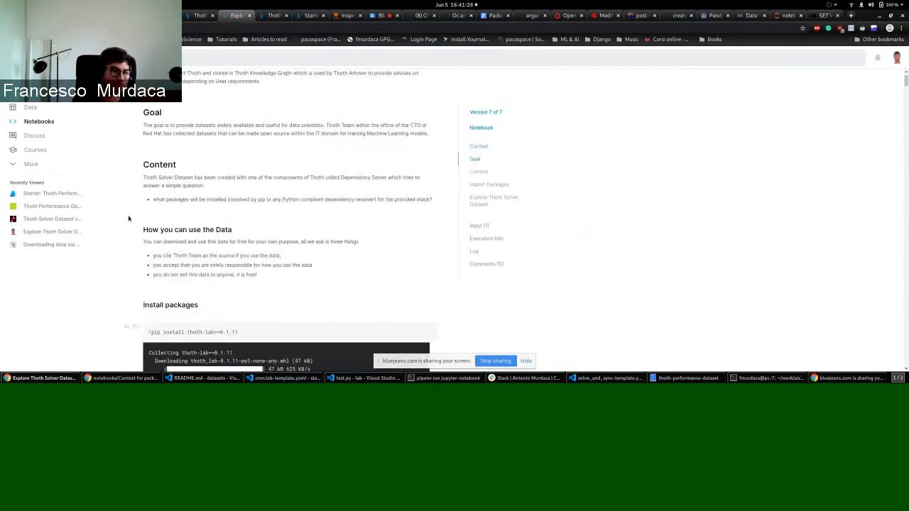
pyautogui.scroll(-3)
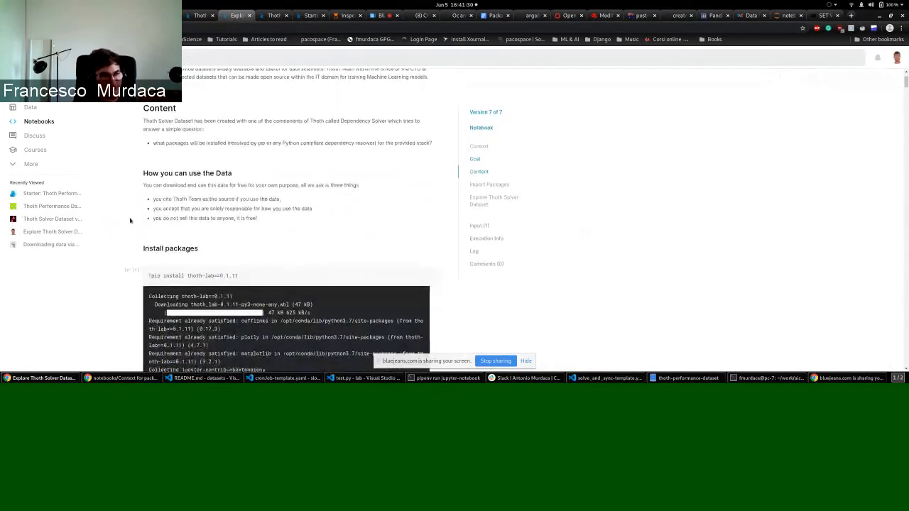
pyautogui.scroll(3)
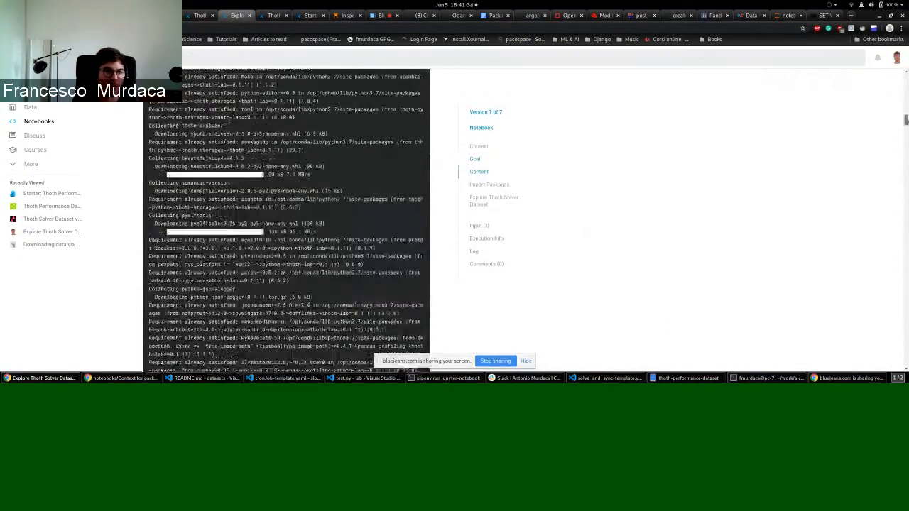
# Jump to the Explore Thoth Solver Dataset section and read through report aggregation, metadata and result extraction.
pyautogui.click(495, 201)
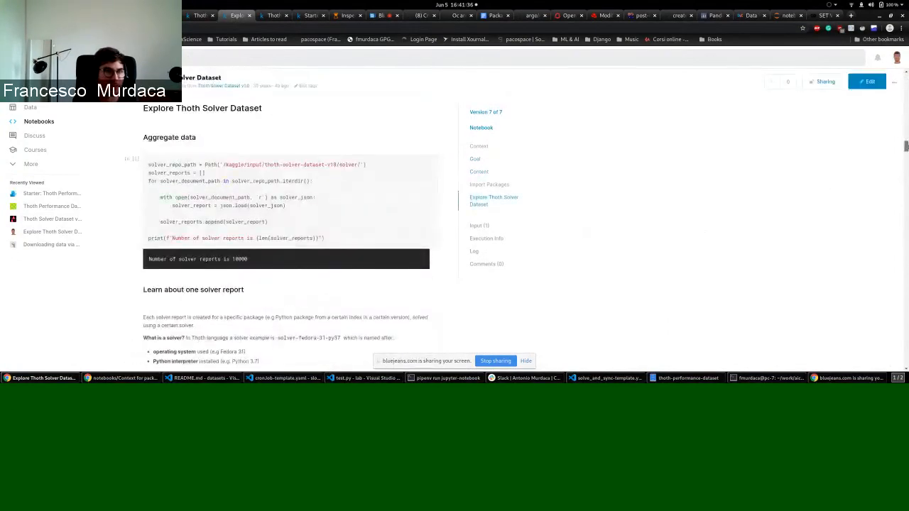
pyautogui.scroll(-3)
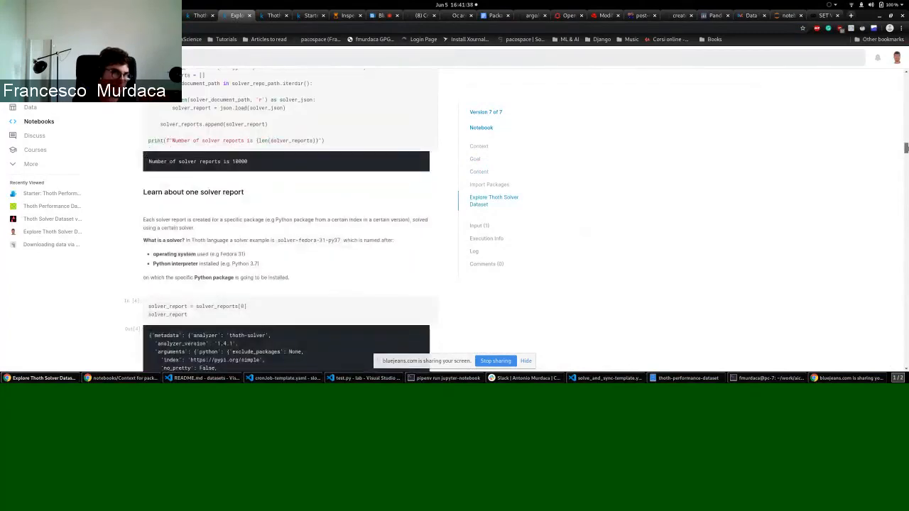
pyautogui.scroll(3)
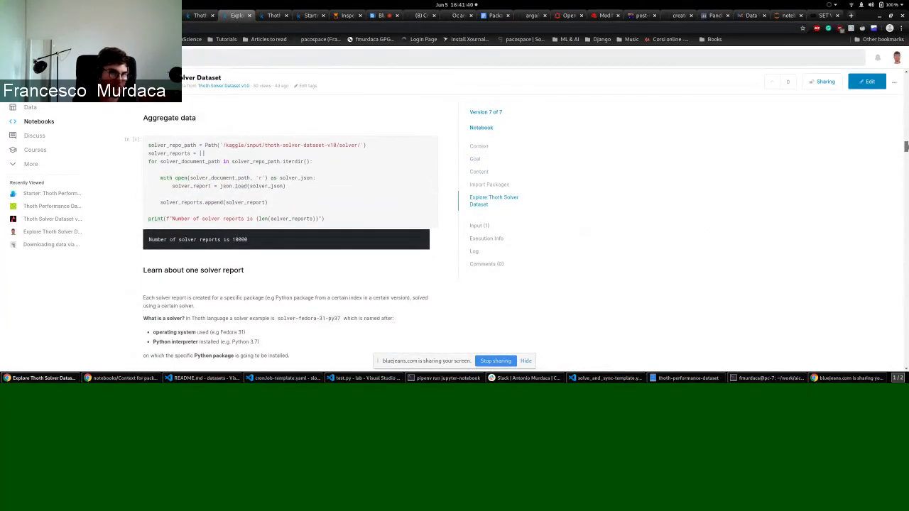
pyautogui.scroll(-3)
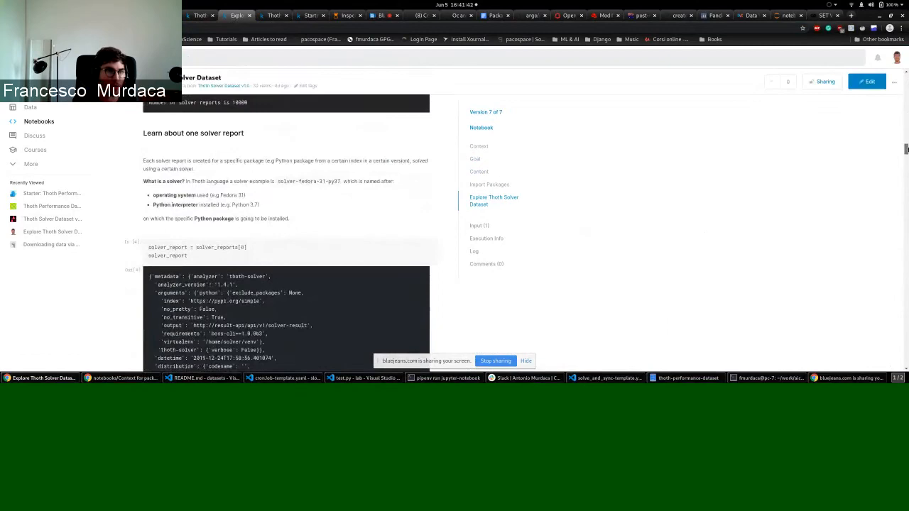
pyautogui.scroll(-3)
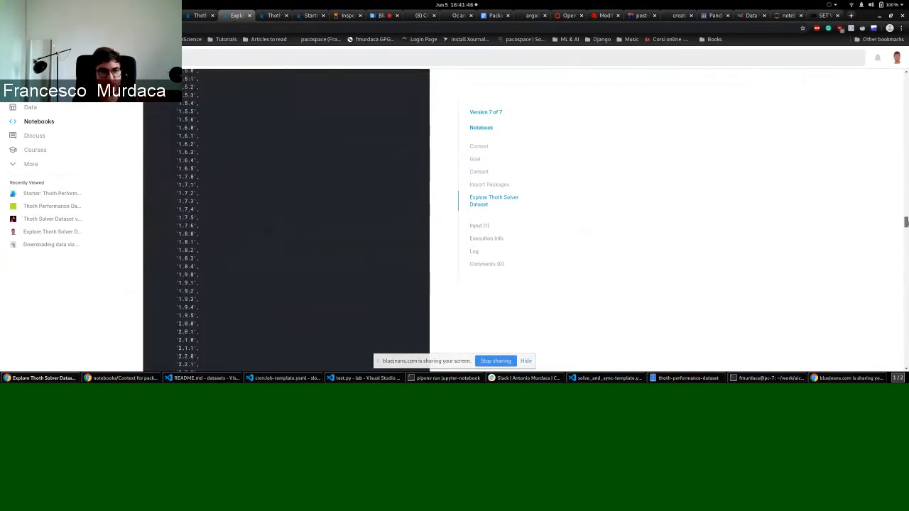
pyautogui.scroll(-3)
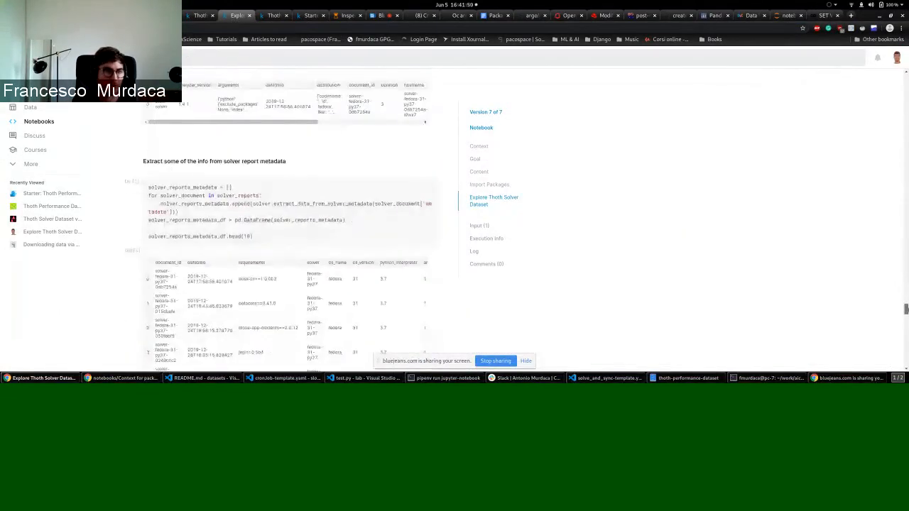
pyautogui.scroll(3)
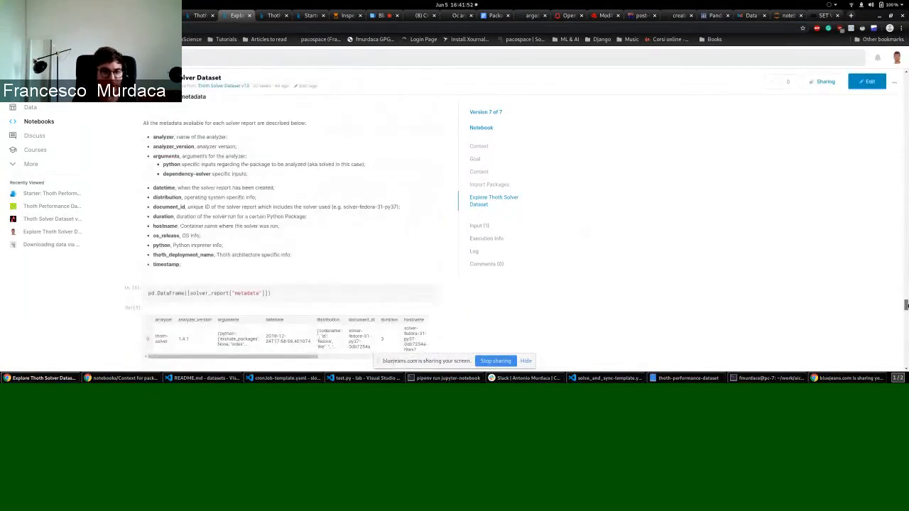
pyautogui.scroll(-3)
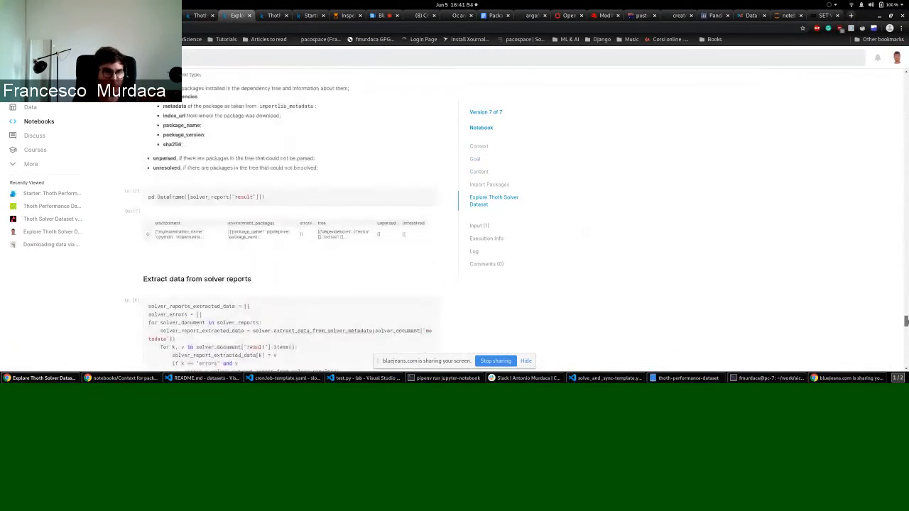
# Back on GitHub, load ThothSolverDataset.ipynb, whose preview fails to render.
pyautogui.scroll(3)
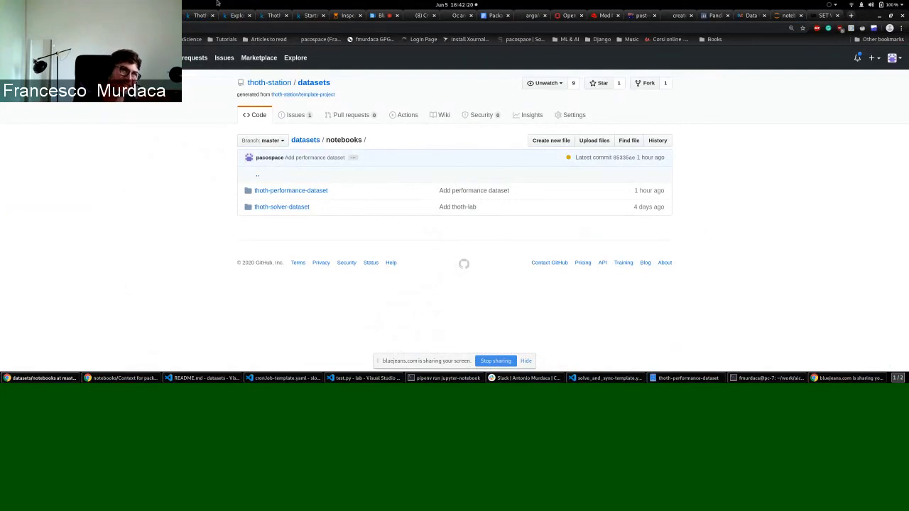
pyautogui.click(281, 207)
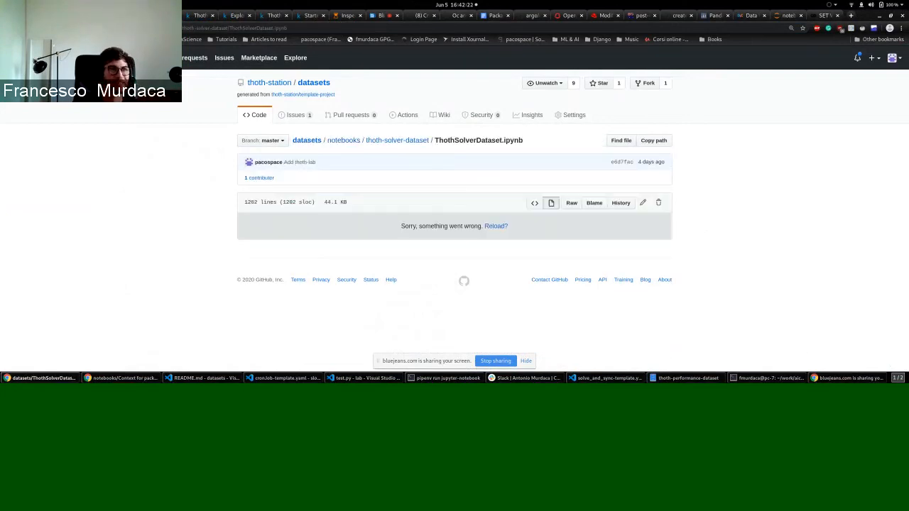